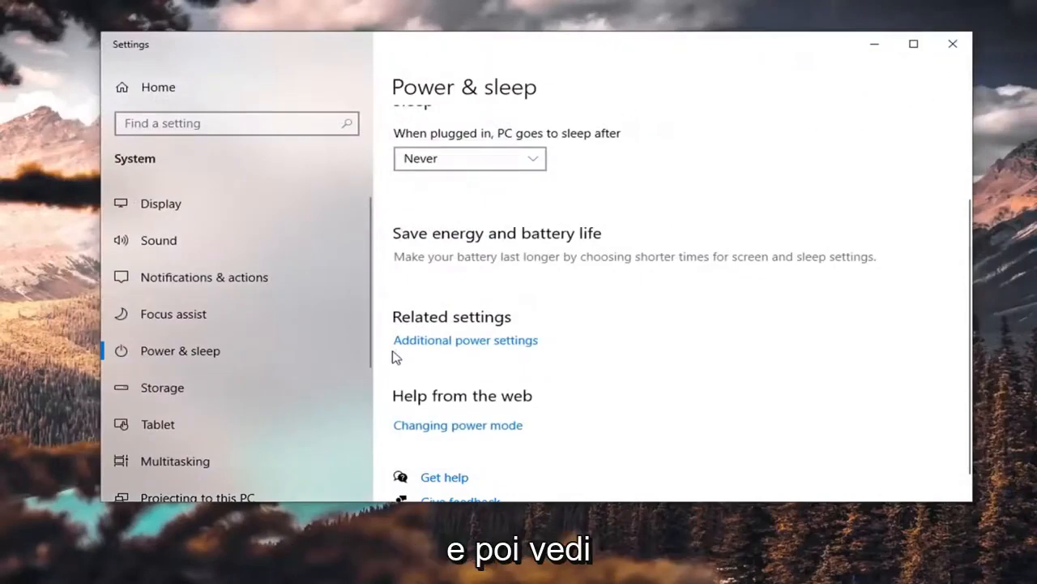
pyautogui.moveTo(747, 23)
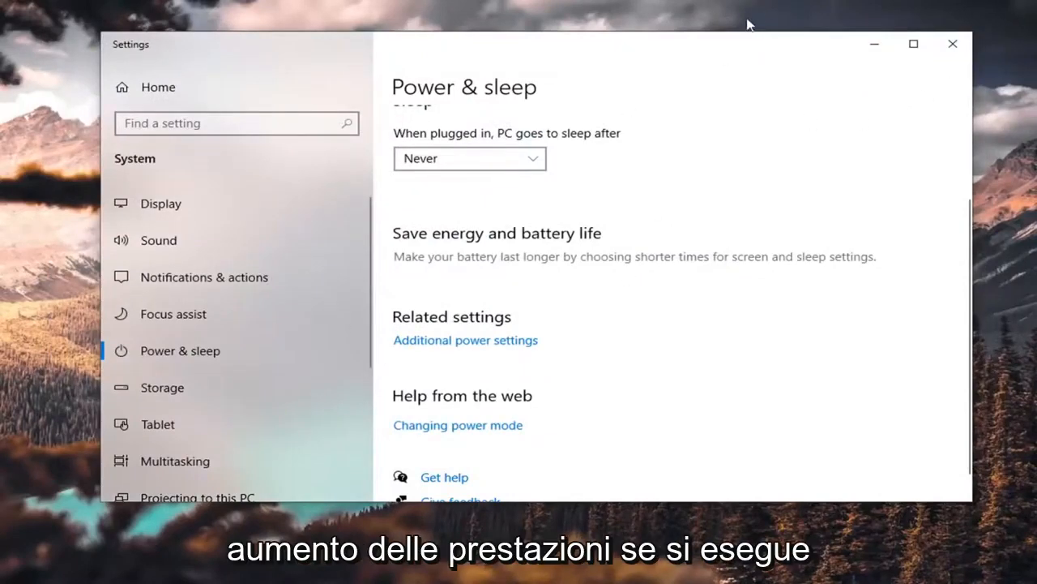